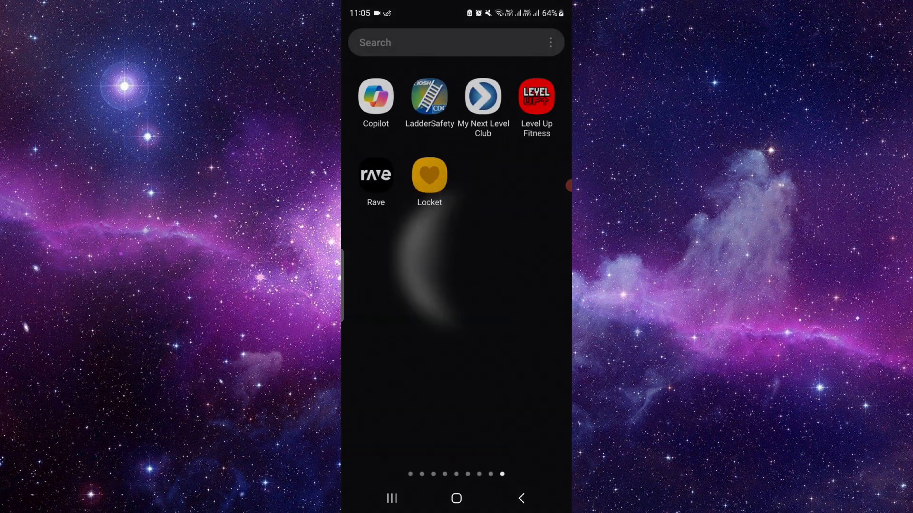
Step: Scroll the app drawer back toward the page containing the Talkie icon
scroll(left, 3)
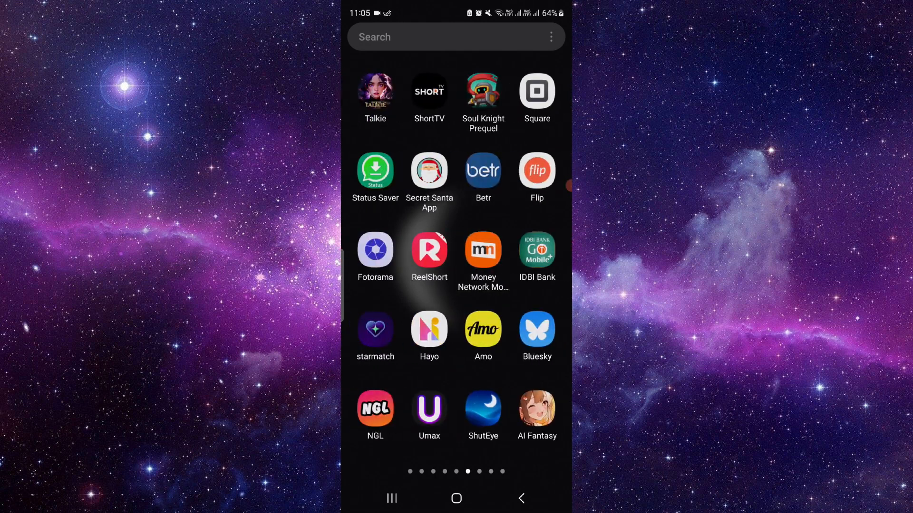
Step: Launch Talkie from its app icon to reach Anna's chat
click(375, 90)
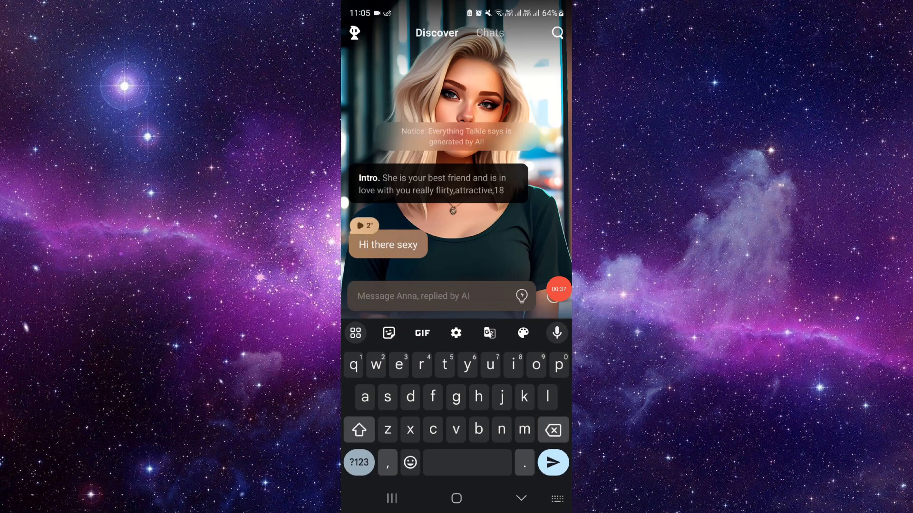
Step: Send Anna 'hi' and 'me', then go to the Android home screen
text(hi)
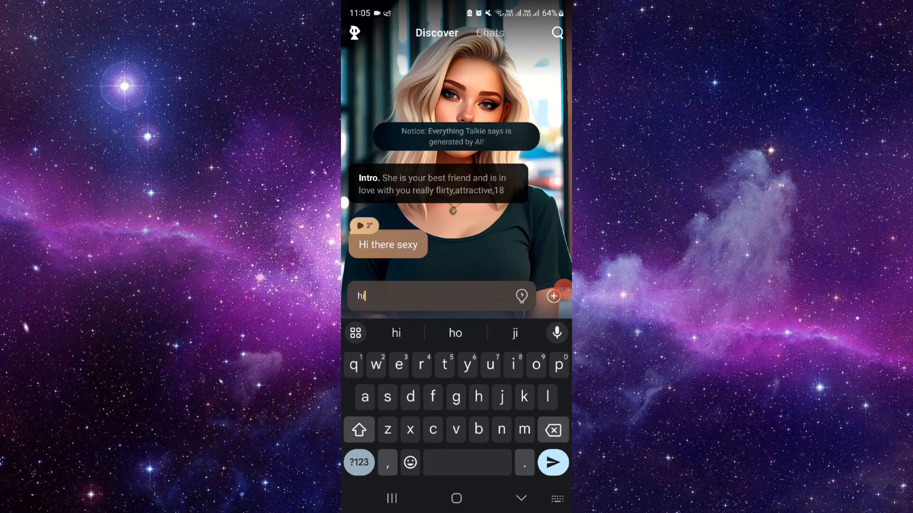
click(552, 462)
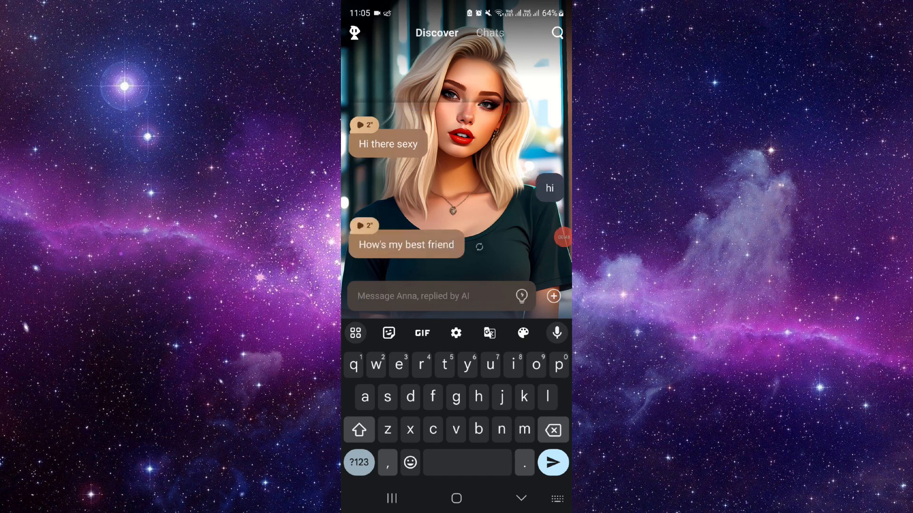
text(me)
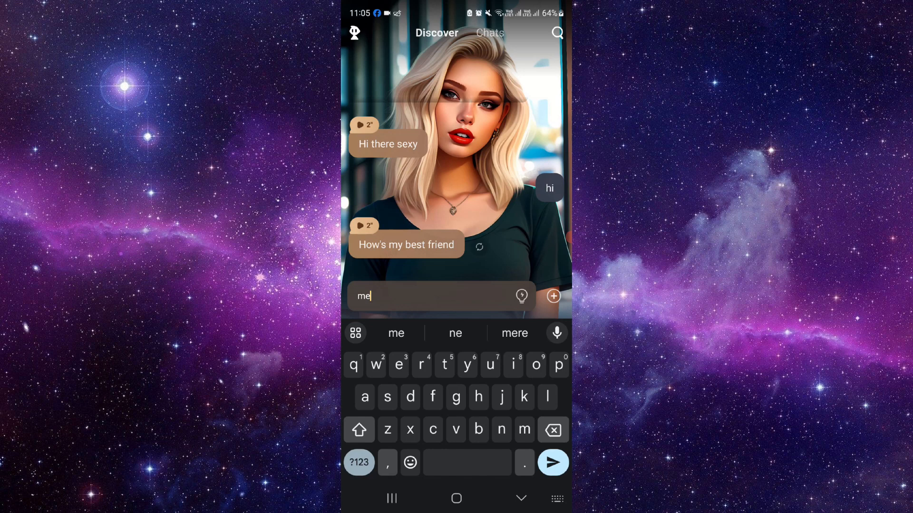
click(552, 462)
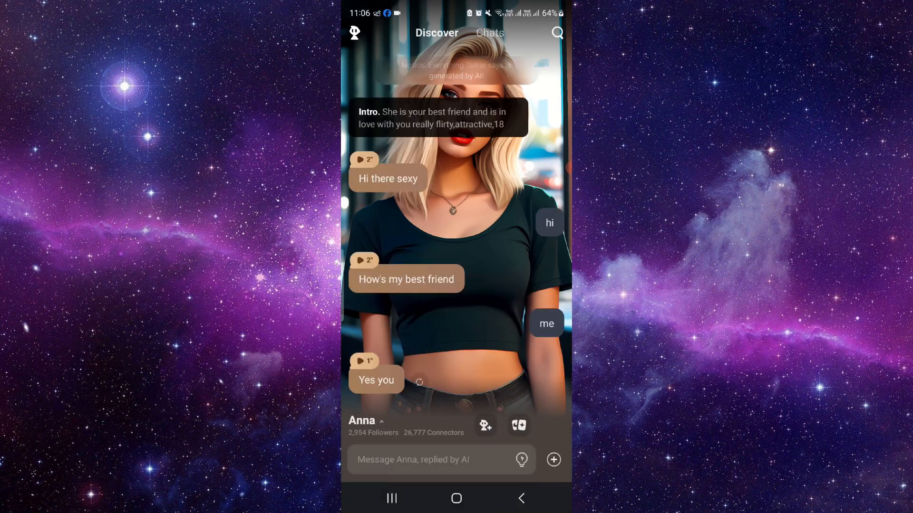
click(456, 498)
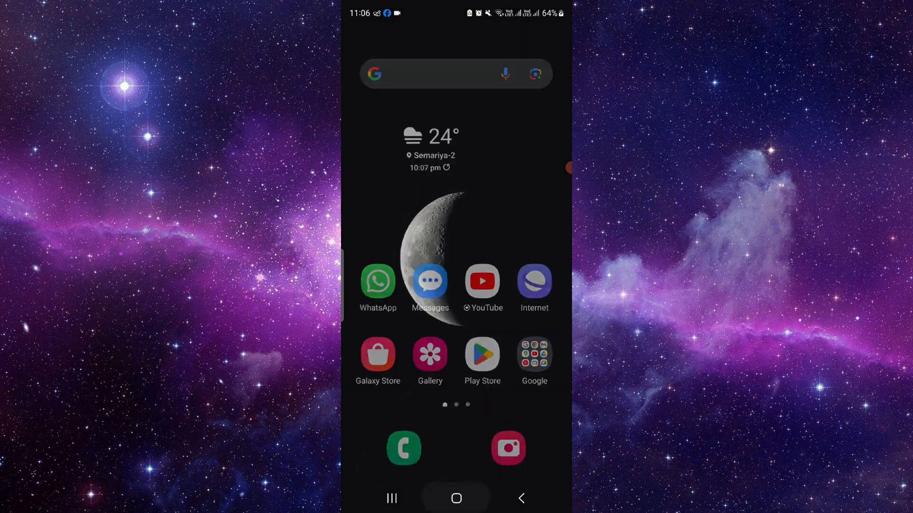